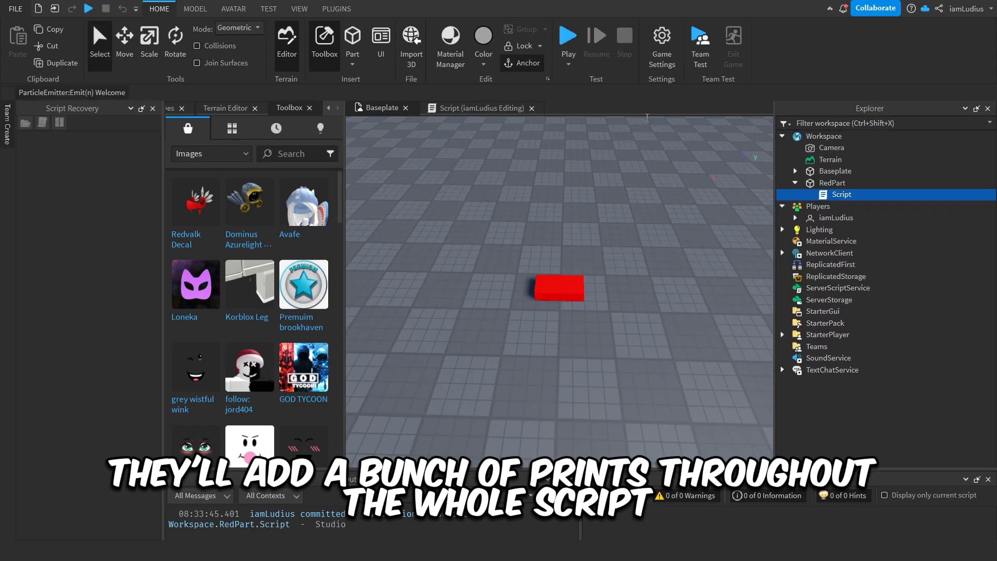
# In the touch script, add the 'Touched' print at the start and 'Touched 2' at the end
pyautogui.click(474, 108)
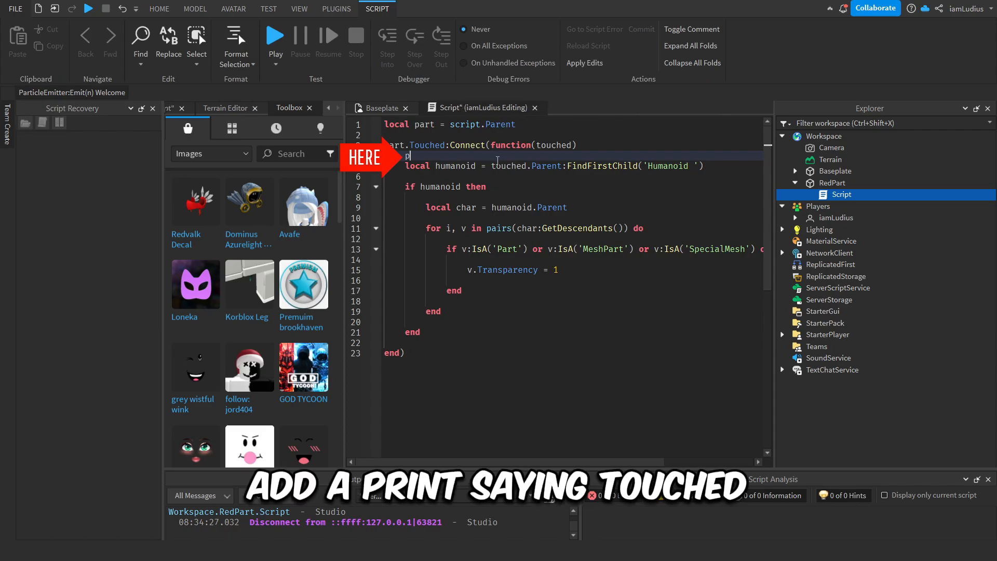
pyautogui.write("print('Touched')")
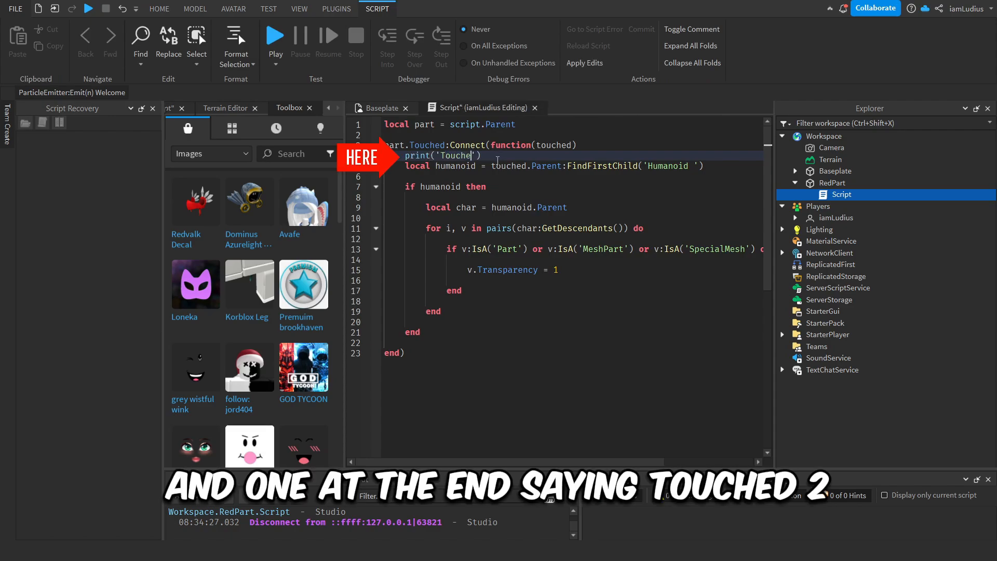
pyautogui.write("print('Touche')")
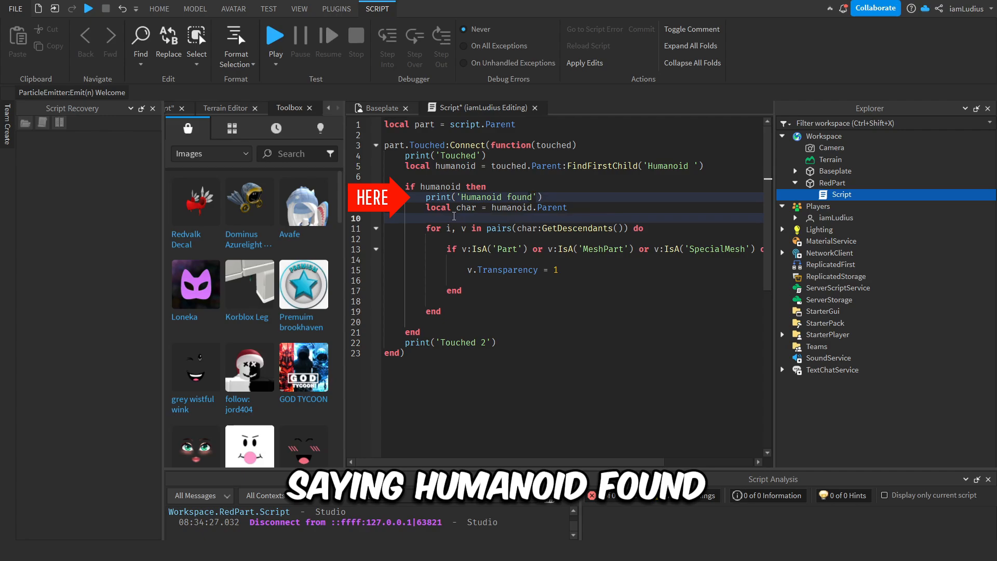
# Add loop trace prints: 'About to loop', 'Turned … invisible' inside, and 'Loop ended' after
pyautogui.write('print()')
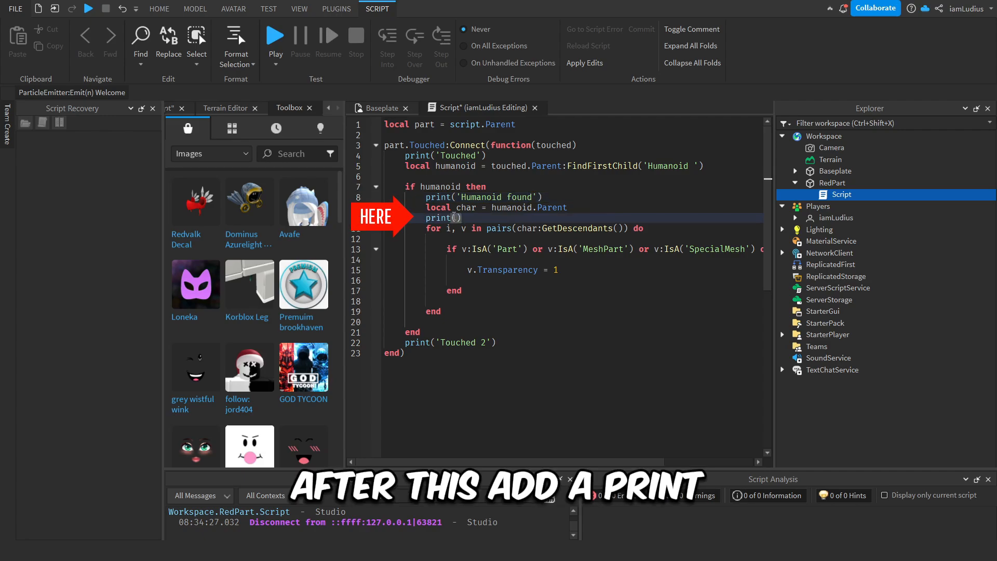
pyautogui.write("A'")
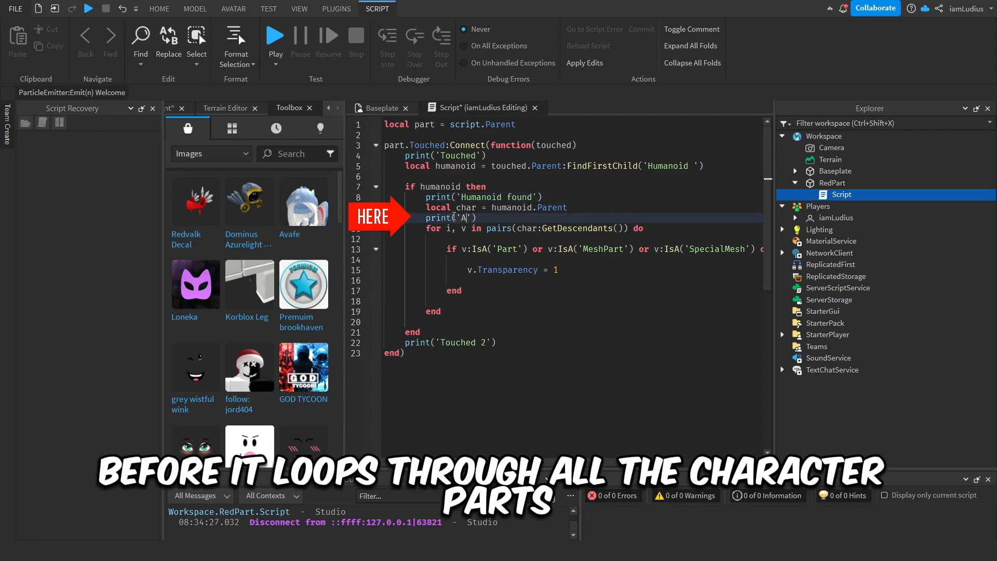
pyautogui.write('About to loop')
pyautogui.click(574, 279)
pyautogui.write('print(')
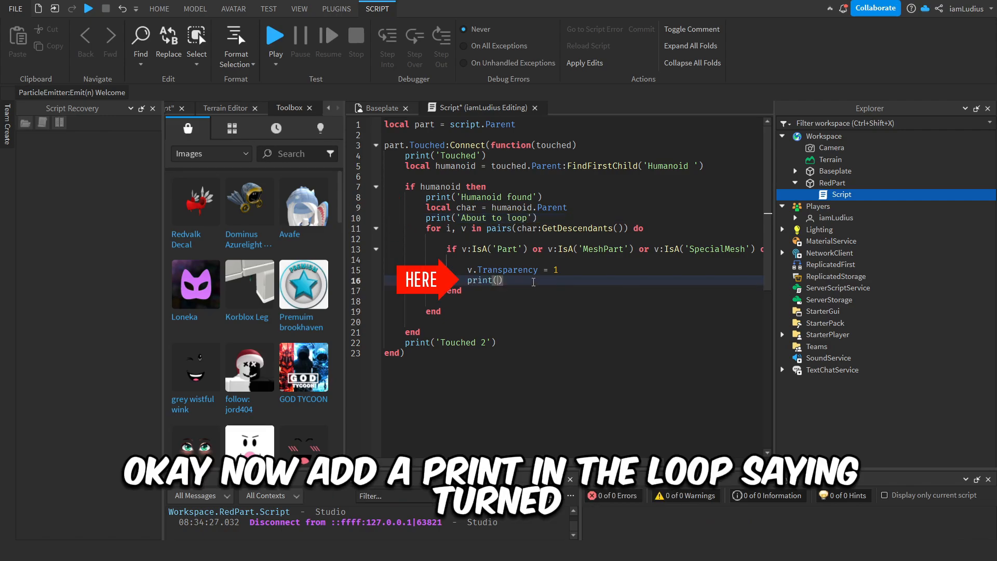
pyautogui.write("'Turned '..v.Name..' invisible")
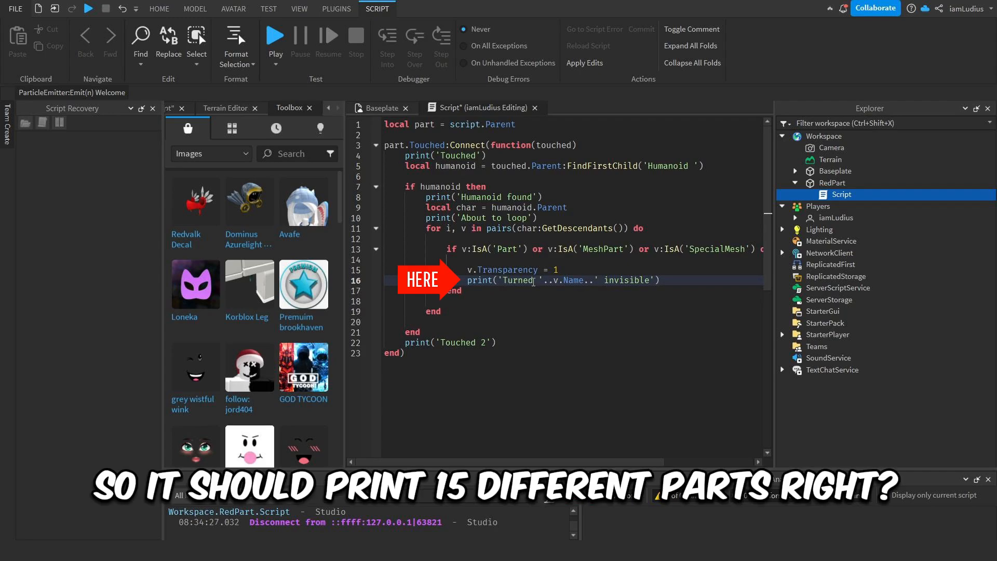
pyautogui.write("print('L')")
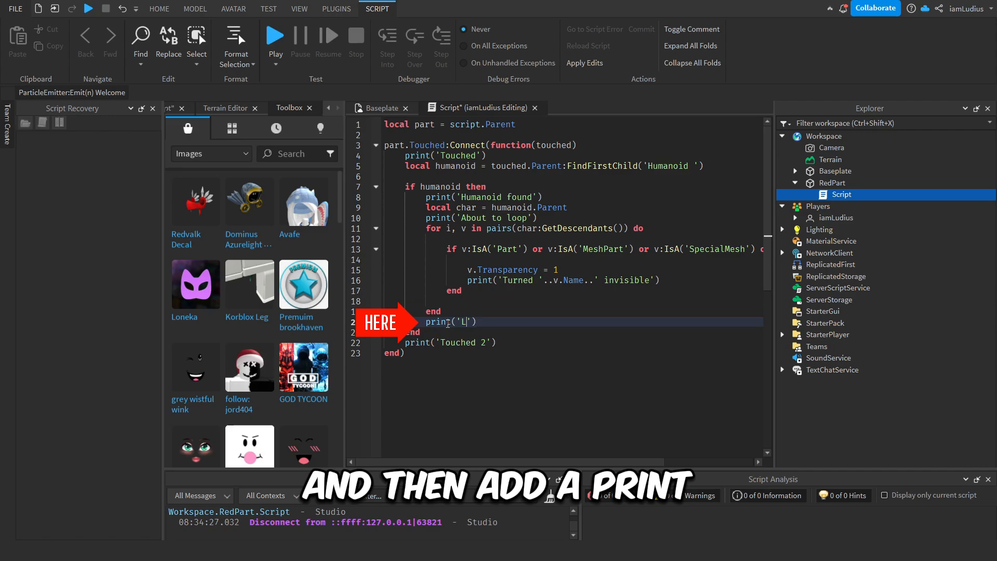
pyautogui.write('oop ended')
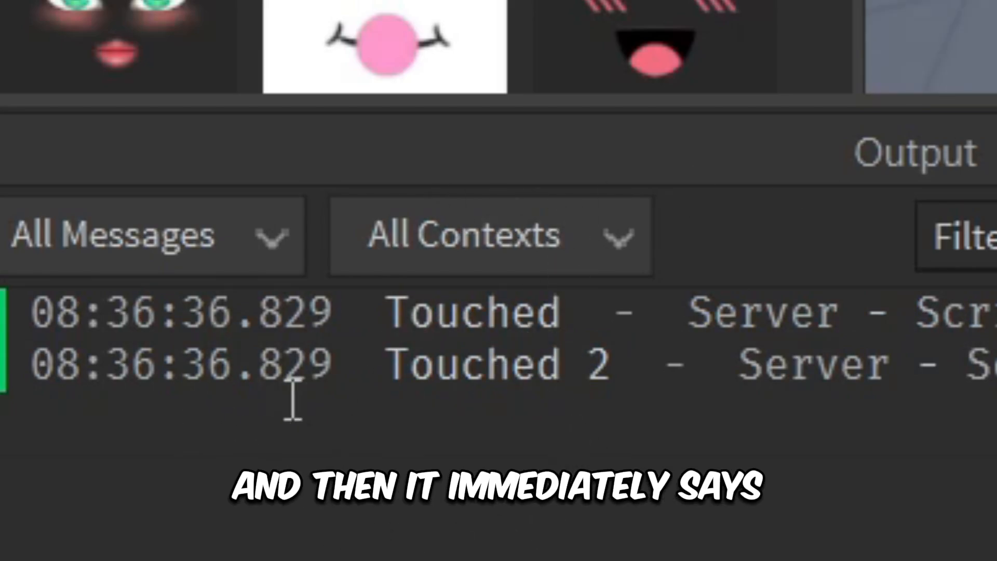
pyautogui.moveTo(820, 422)
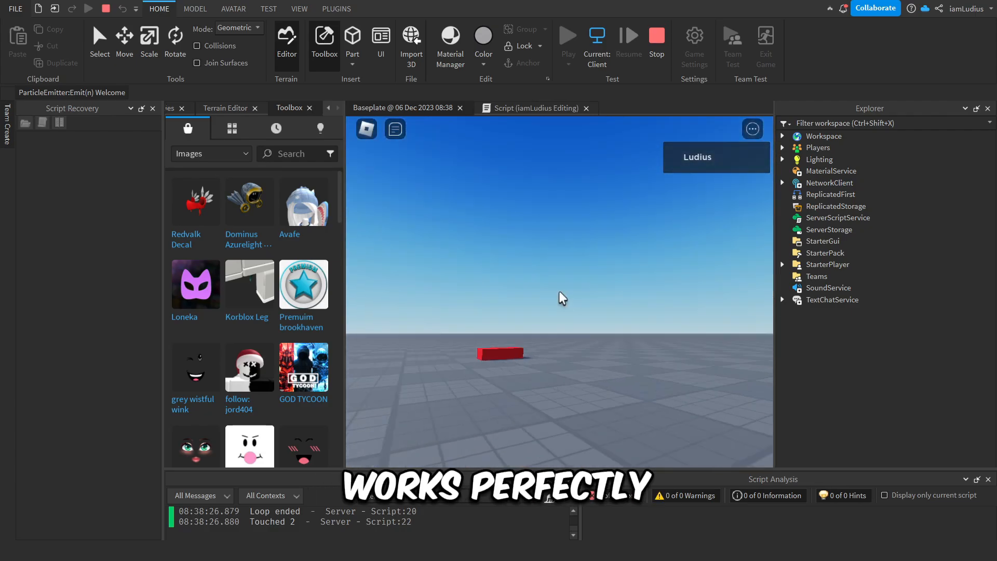
# Focus the running play-test window to control the avatar
pyautogui.click(566, 35)
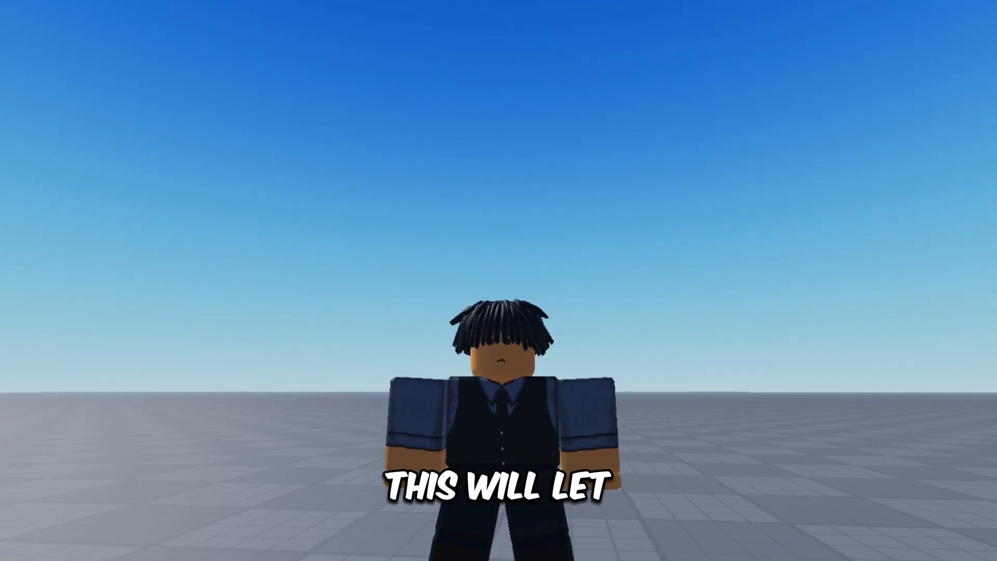